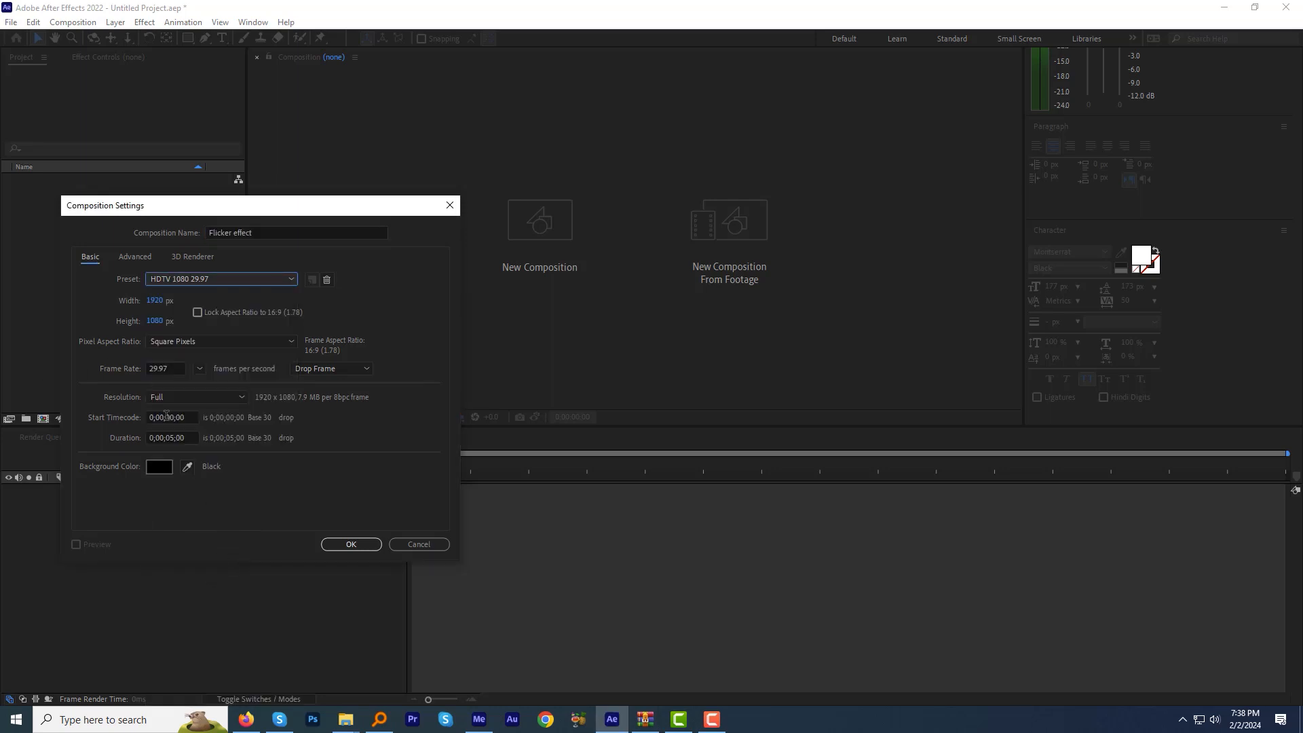
# - Set the Flicker effect composition duration to 0;00;05;00 and confirm the settings
pyautogui.click(164, 367)
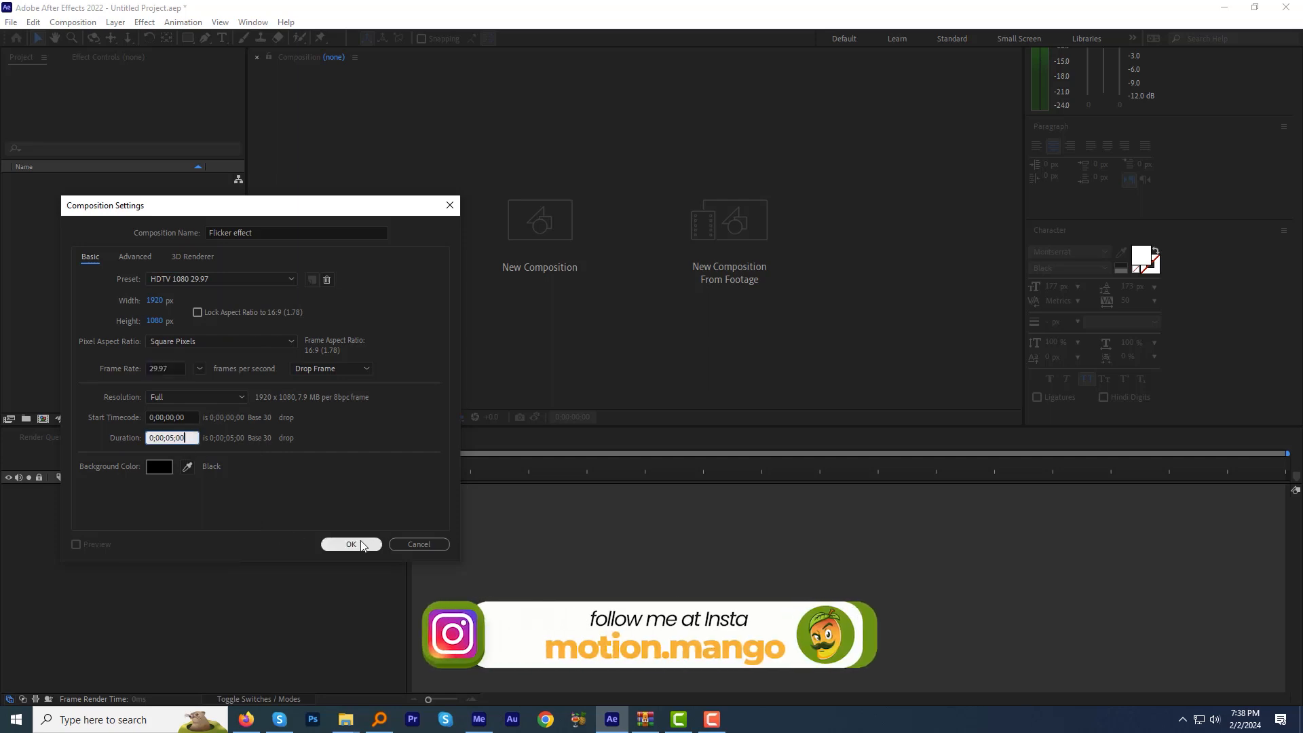
pyautogui.click(350, 544)
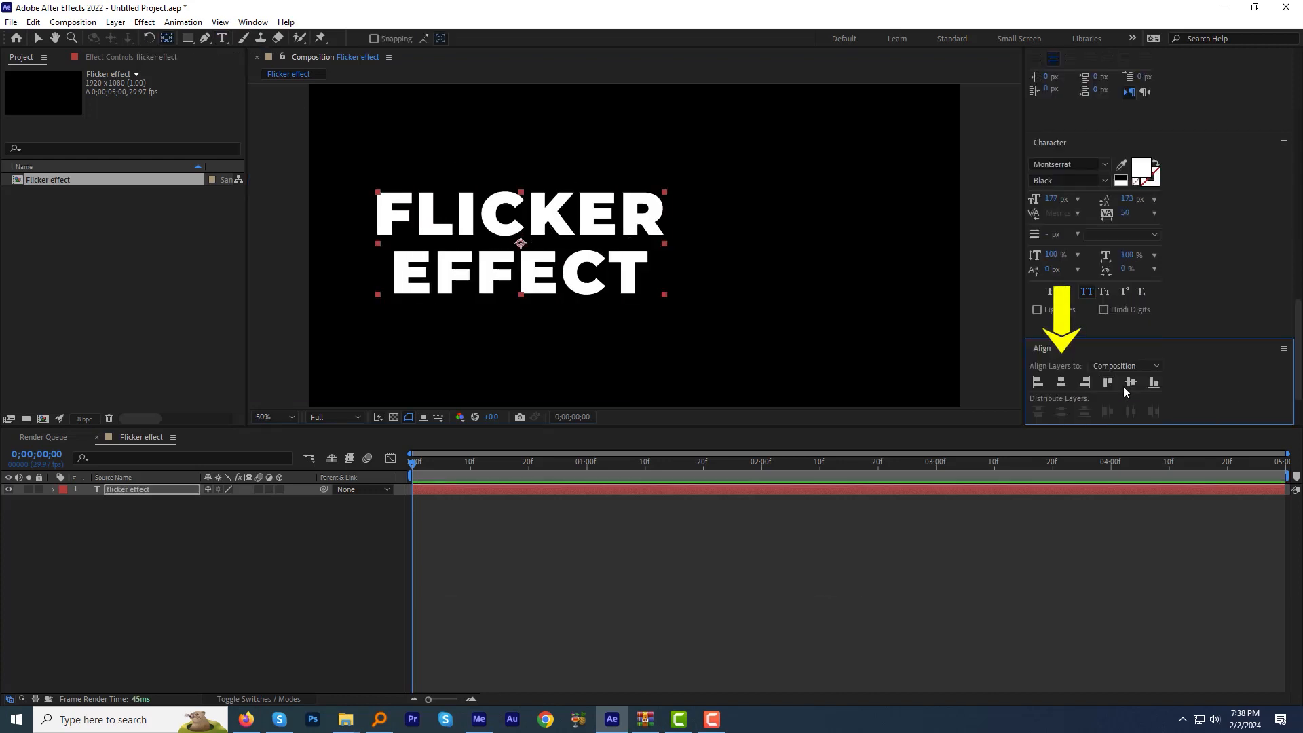
# - Centre the FLICKER EFFECT text horizontally and duplicate the layer with Ctrl+D
pyautogui.click(1060, 383)
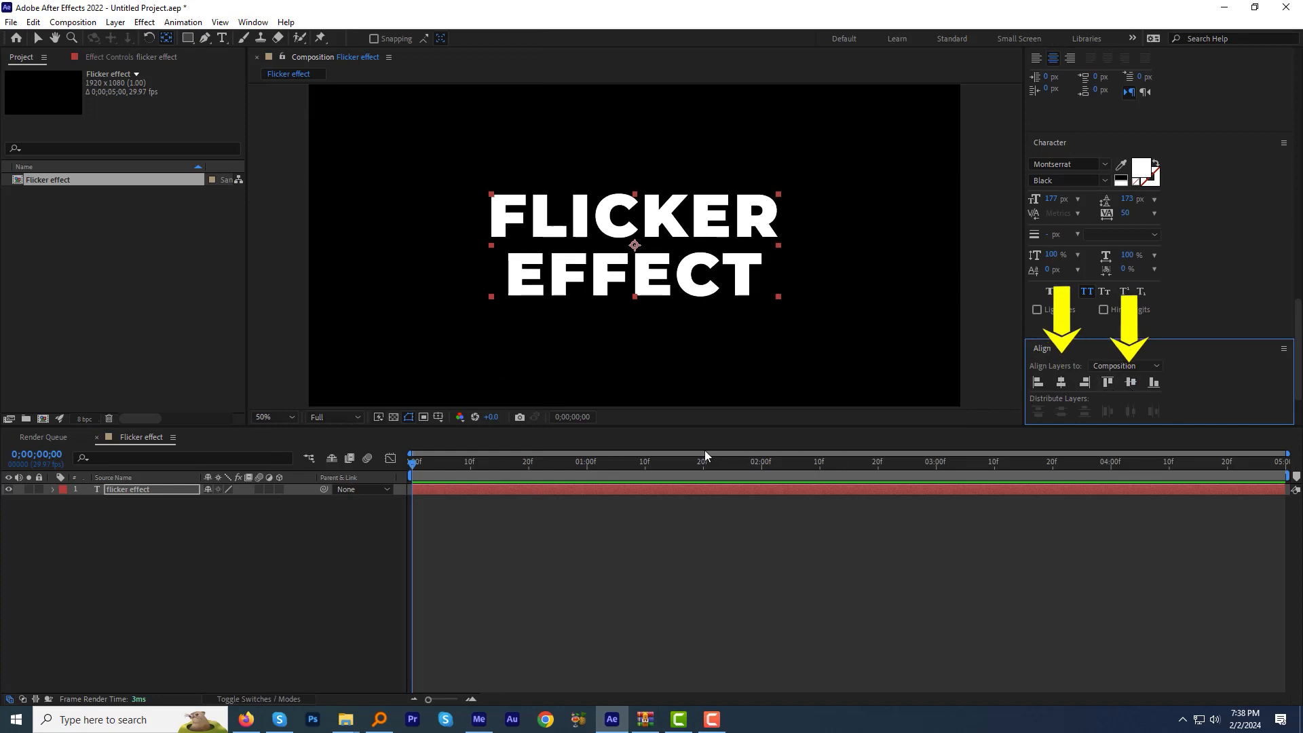
pyautogui.press('ctrl+d')
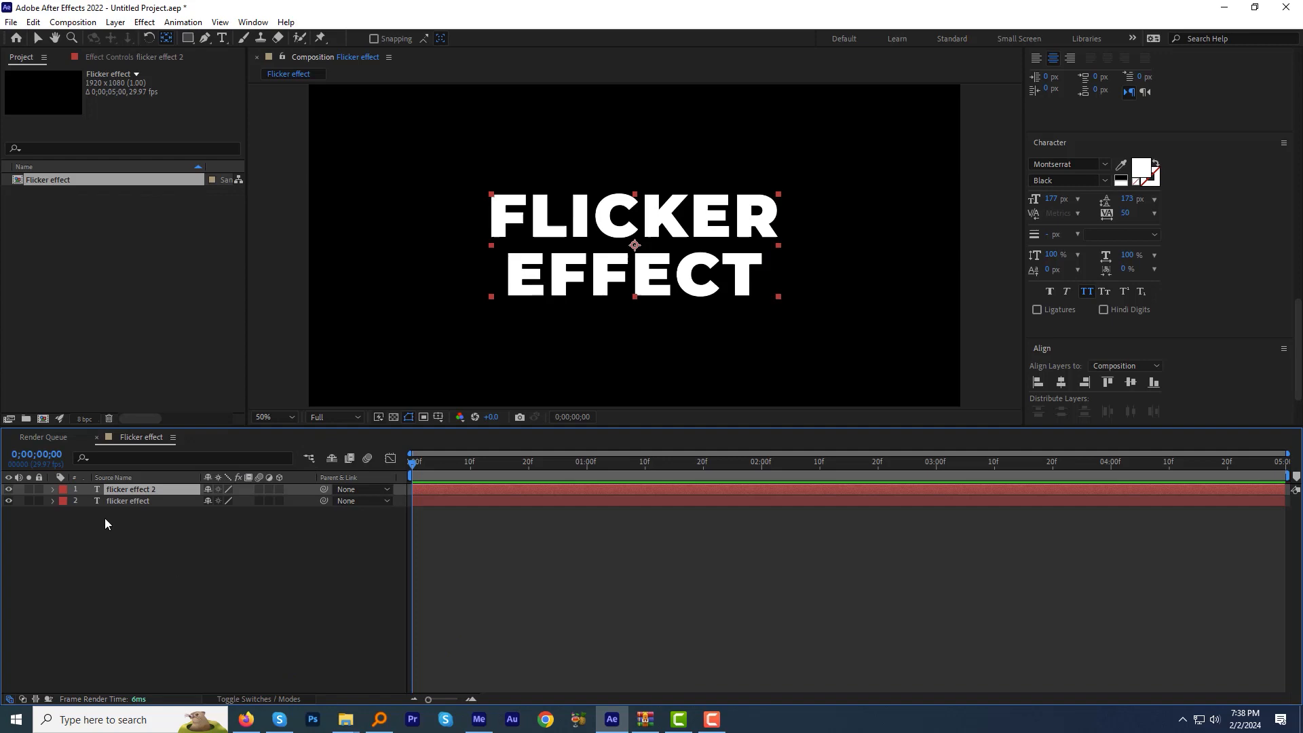
# - Select the top text layer and twirl open its properties in the timeline
pyautogui.click(129, 501)
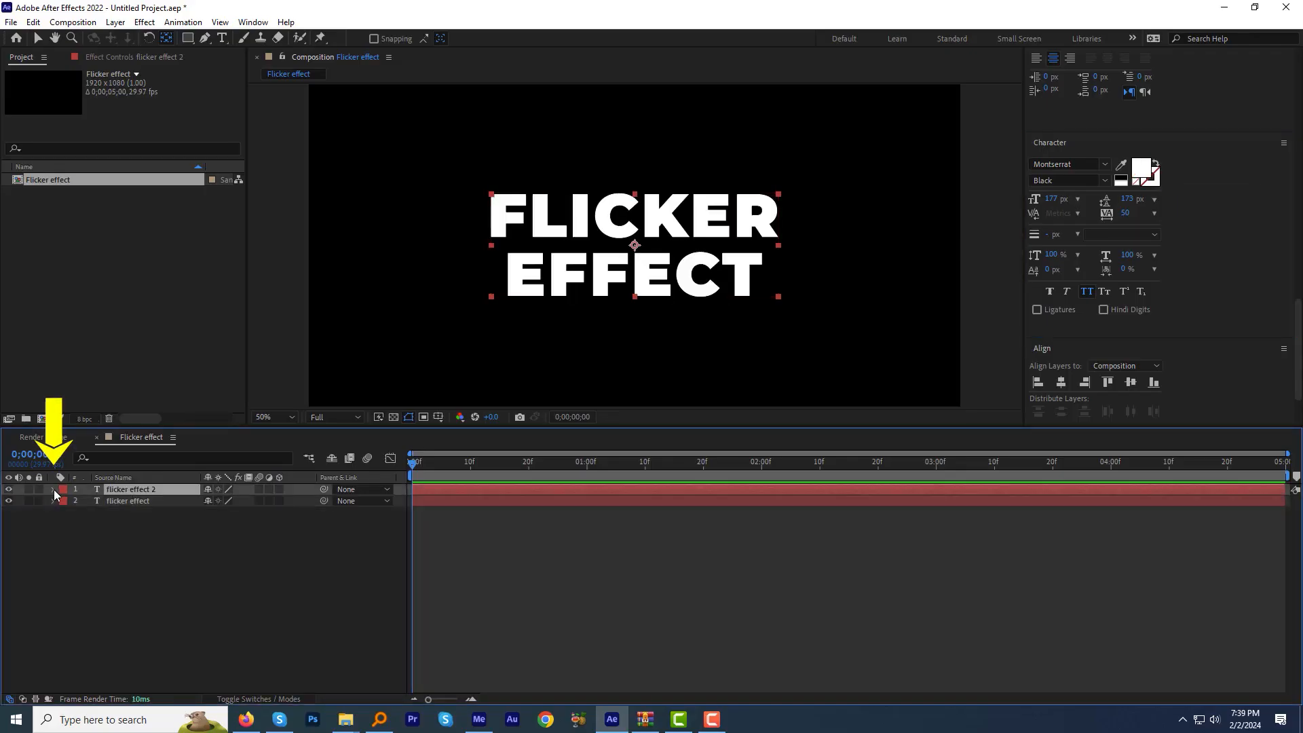
pyautogui.click(308, 500)
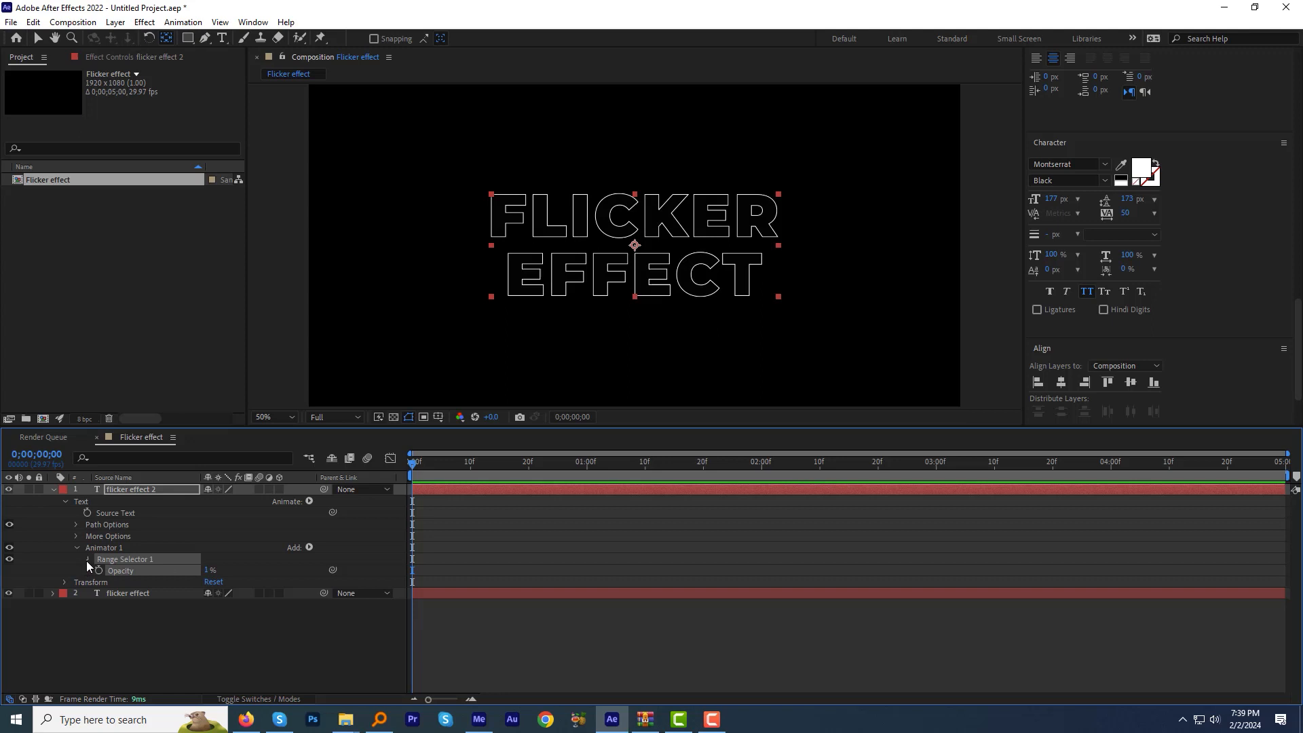
# - Expand Range Selector 1 of the top layer's opacity animator
pyautogui.click(76, 558)
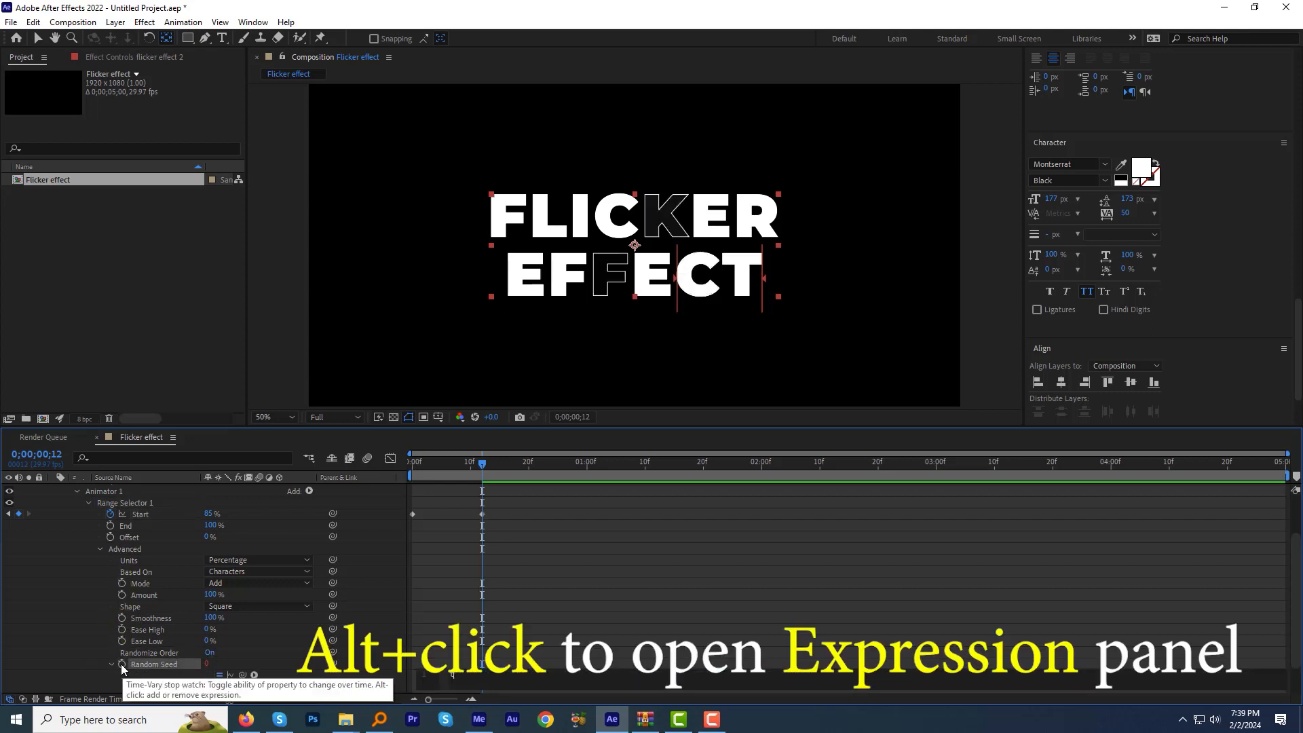
# - Add an expression to the range selector's Random Seed so letters flicker randomly
pyautogui.click(110, 663)
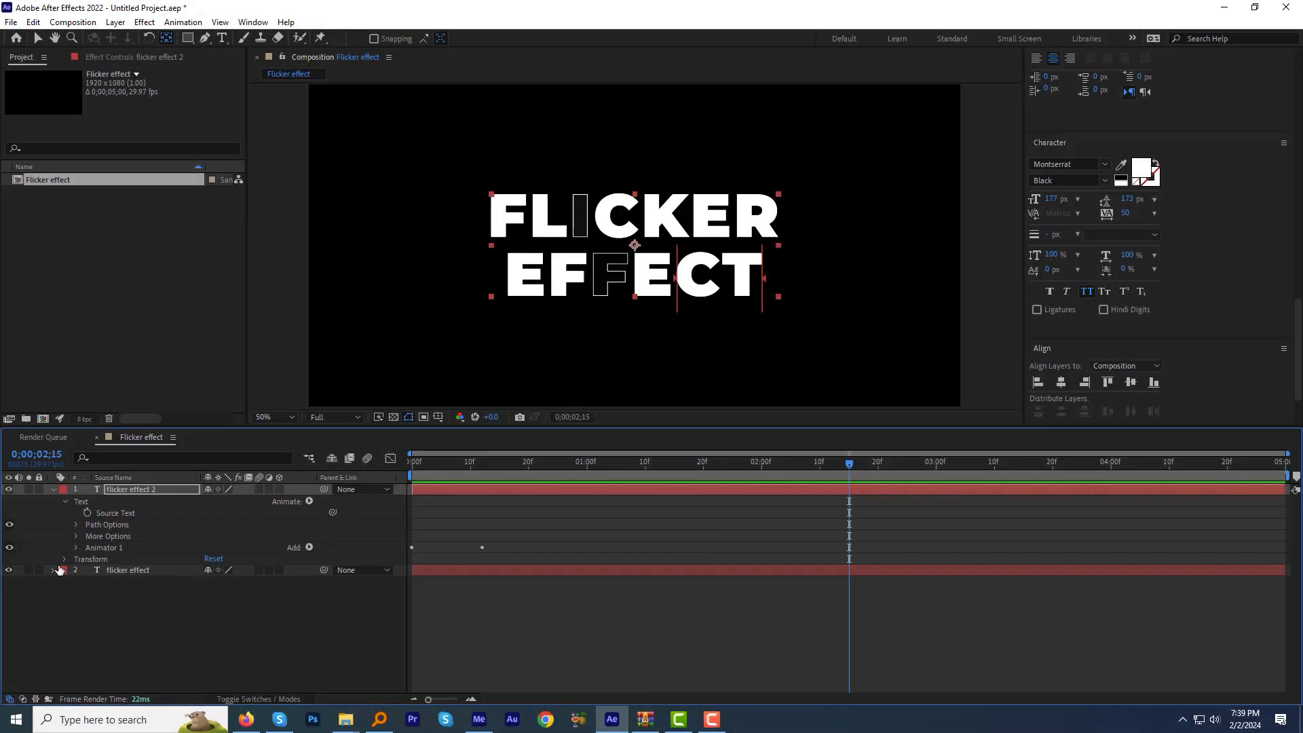
# - Pick-whip the bottom layer's Source Text to the top layer's Source Text
pyautogui.click(64, 571)
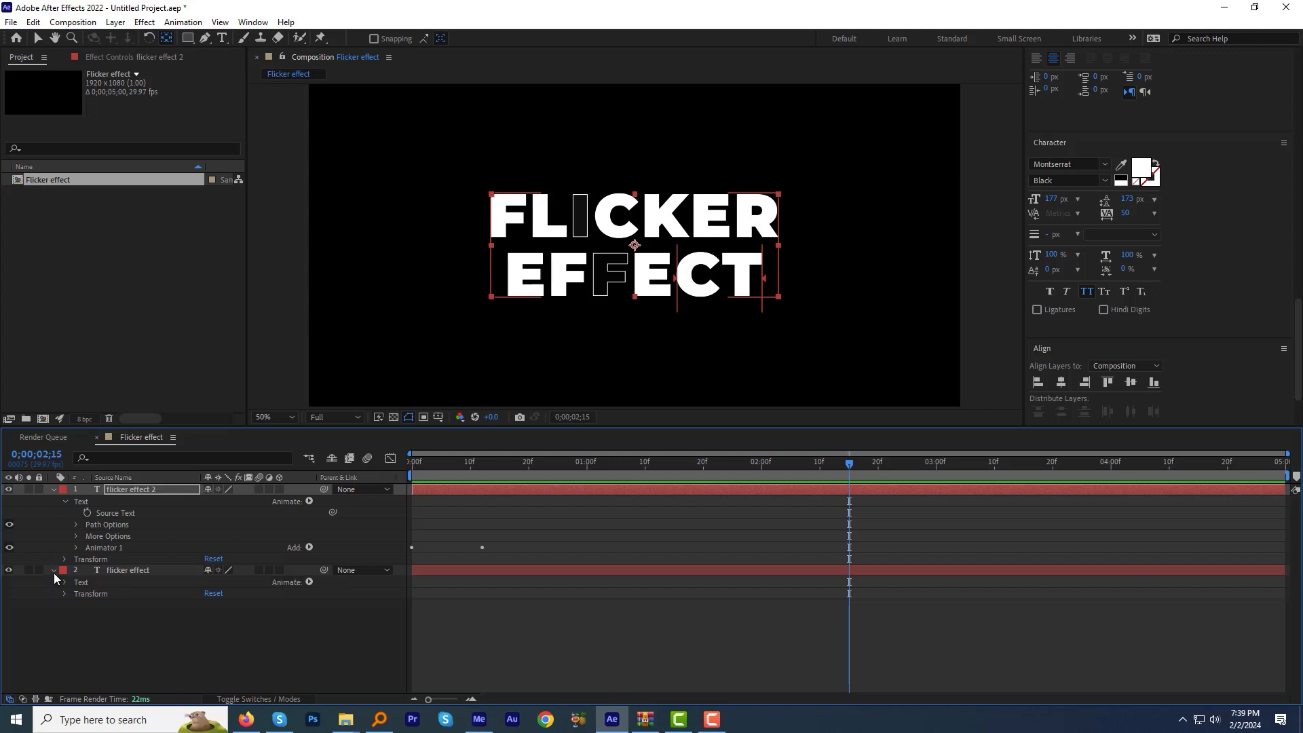
pyautogui.click(65, 582)
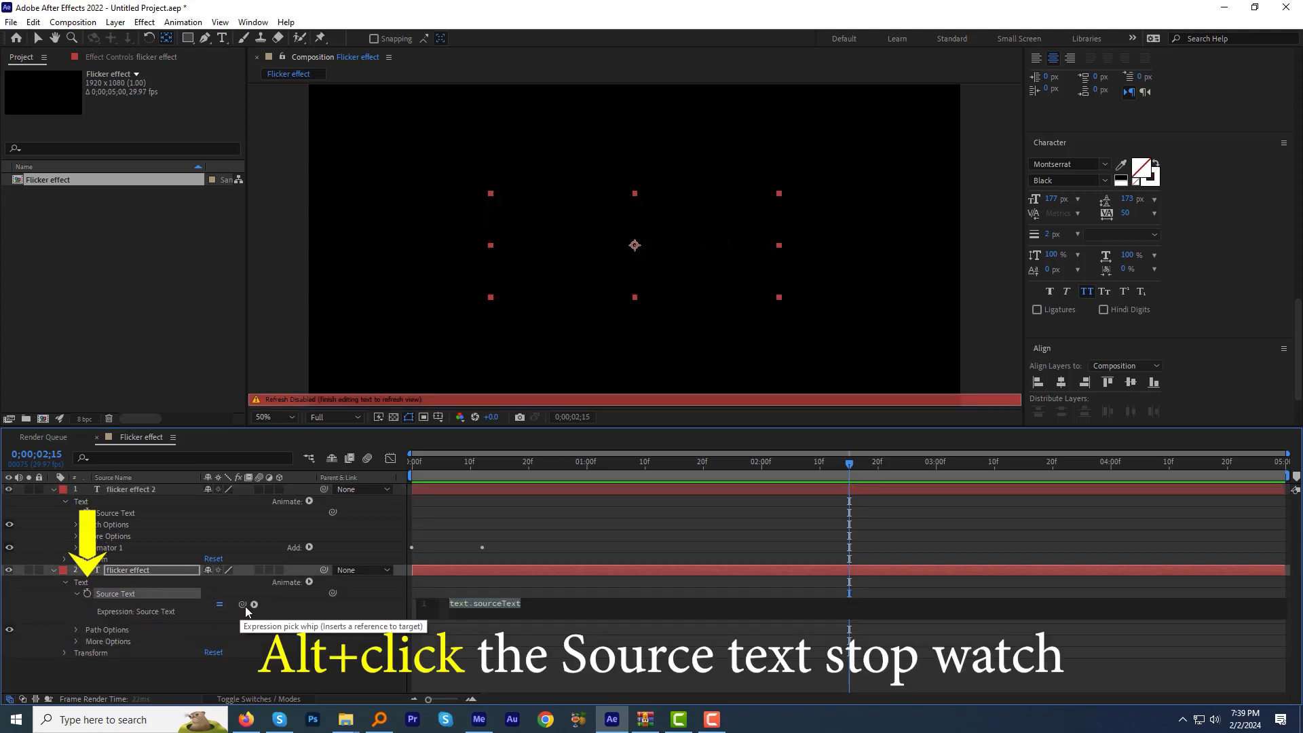
pyautogui.moveTo(254, 604); pyautogui.dragTo(120, 512)
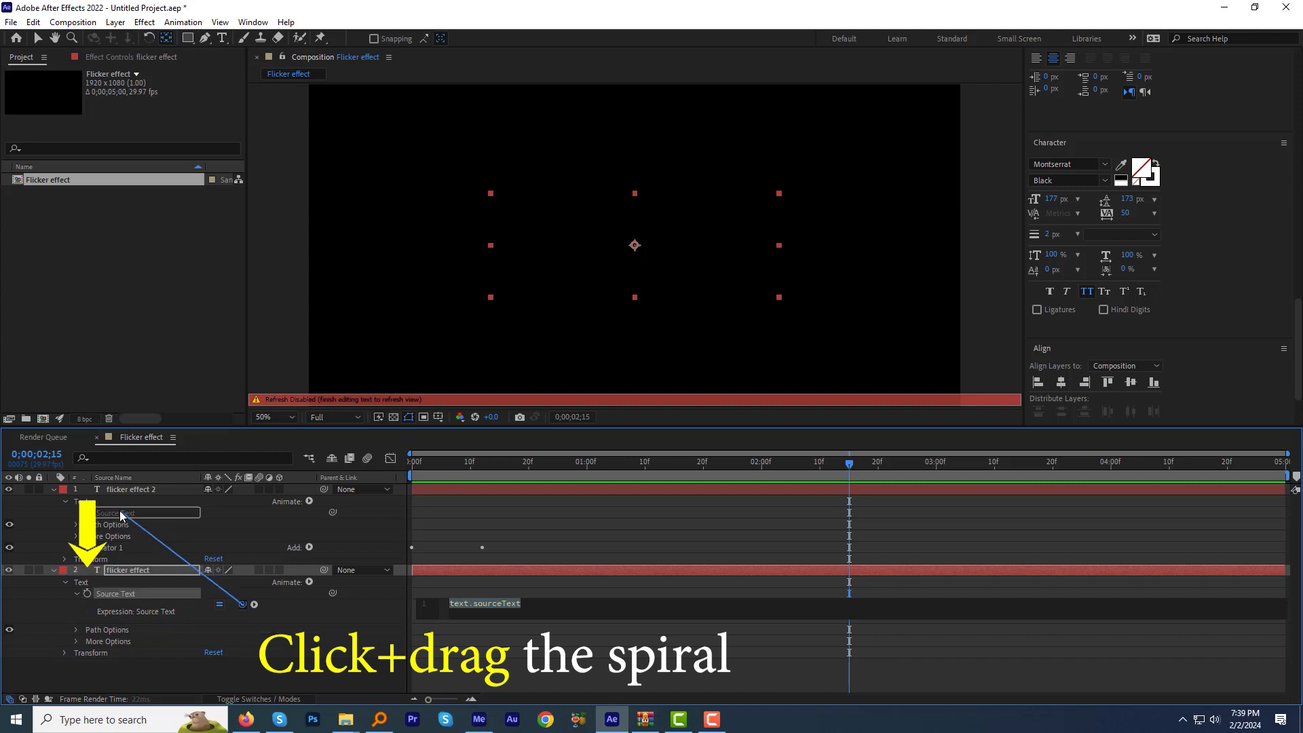
pyautogui.moveTo(253, 604); pyautogui.dragTo(121, 488)
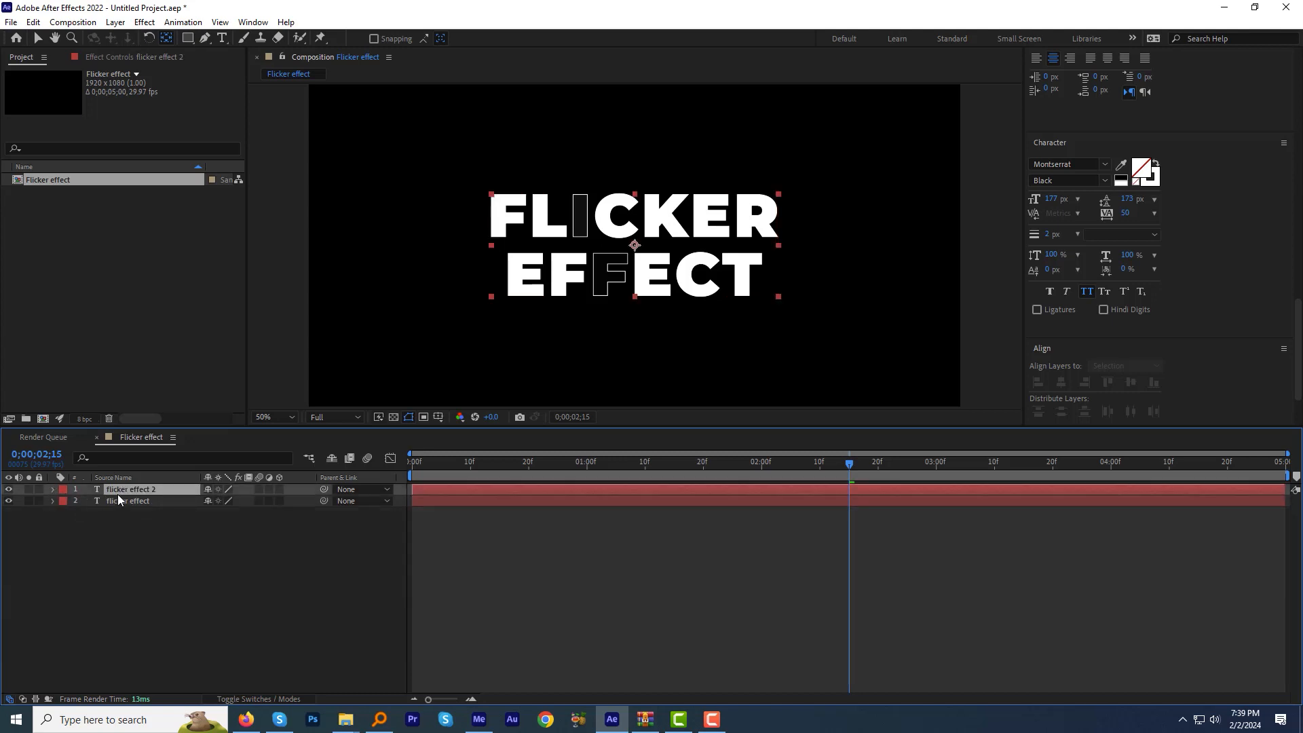
# - Retype the top layer's text, trying 'Thank you' then ending with LOOKS GOOD
pyautogui.write('Thank')
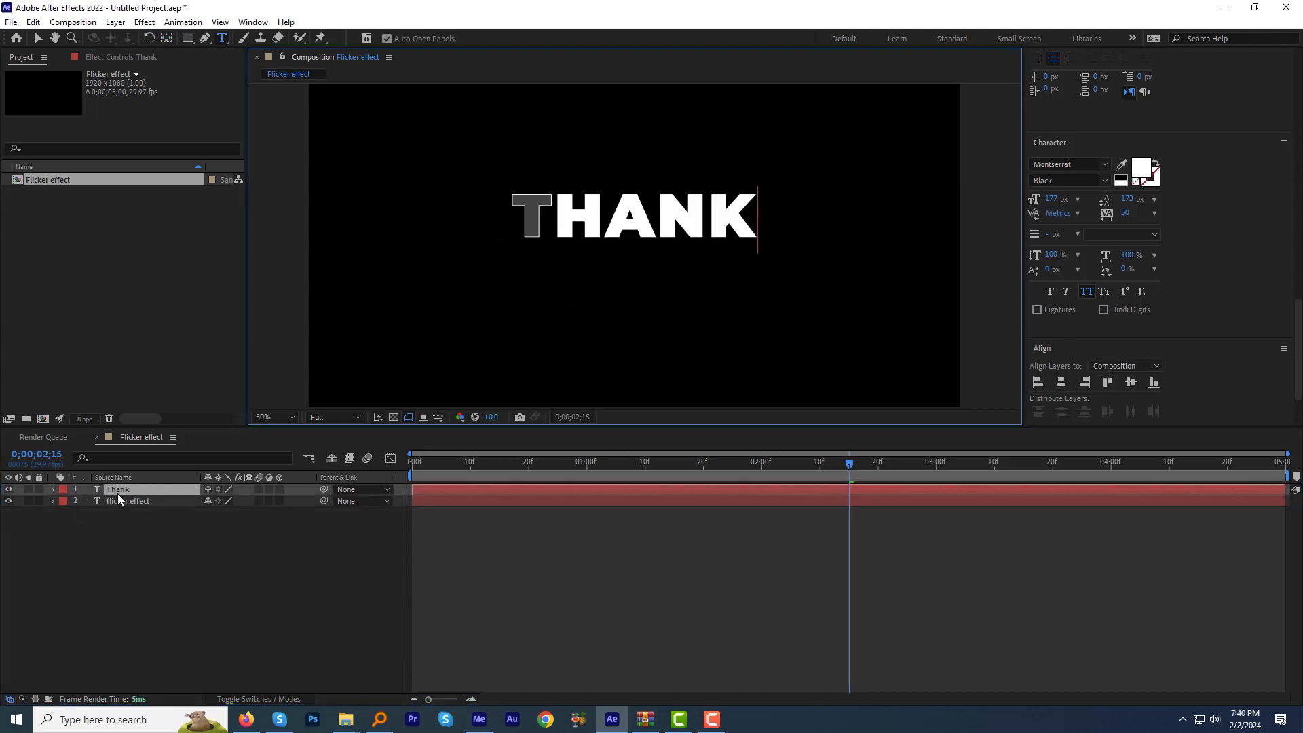
pyautogui.write('you')
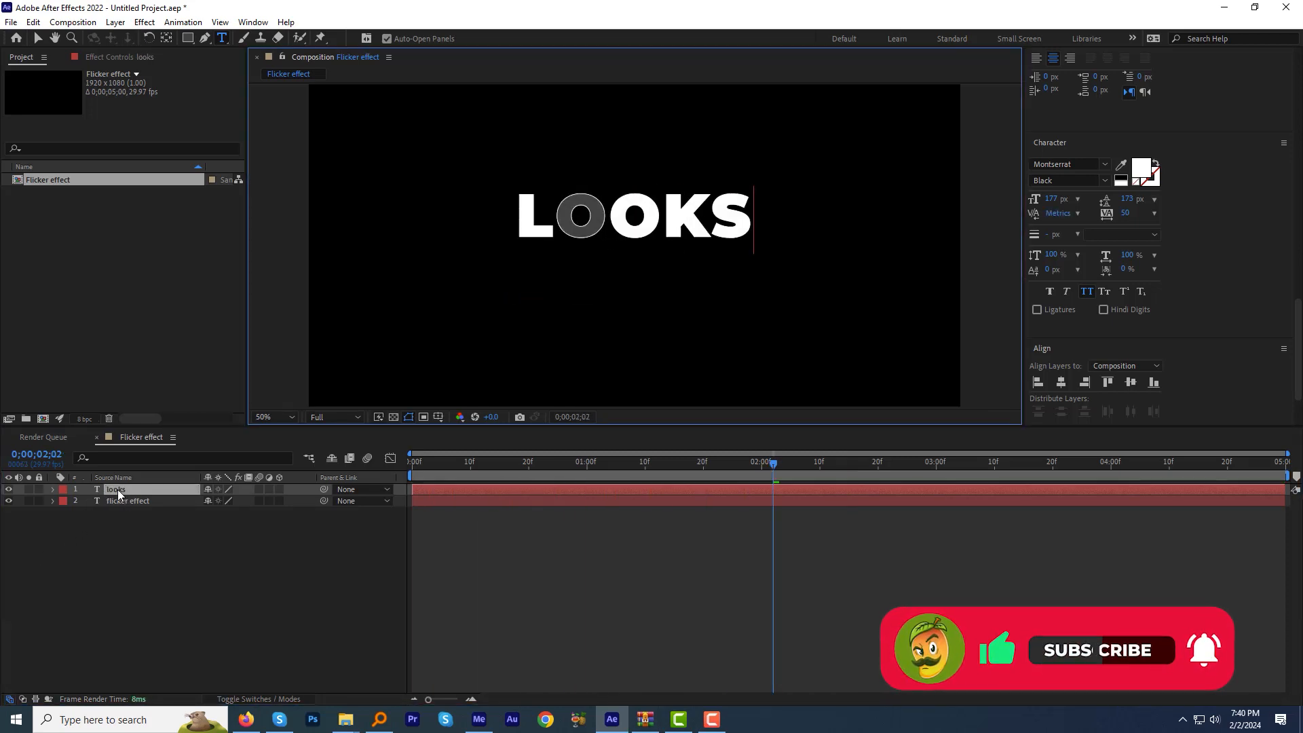
pyautogui.write('GOOD')
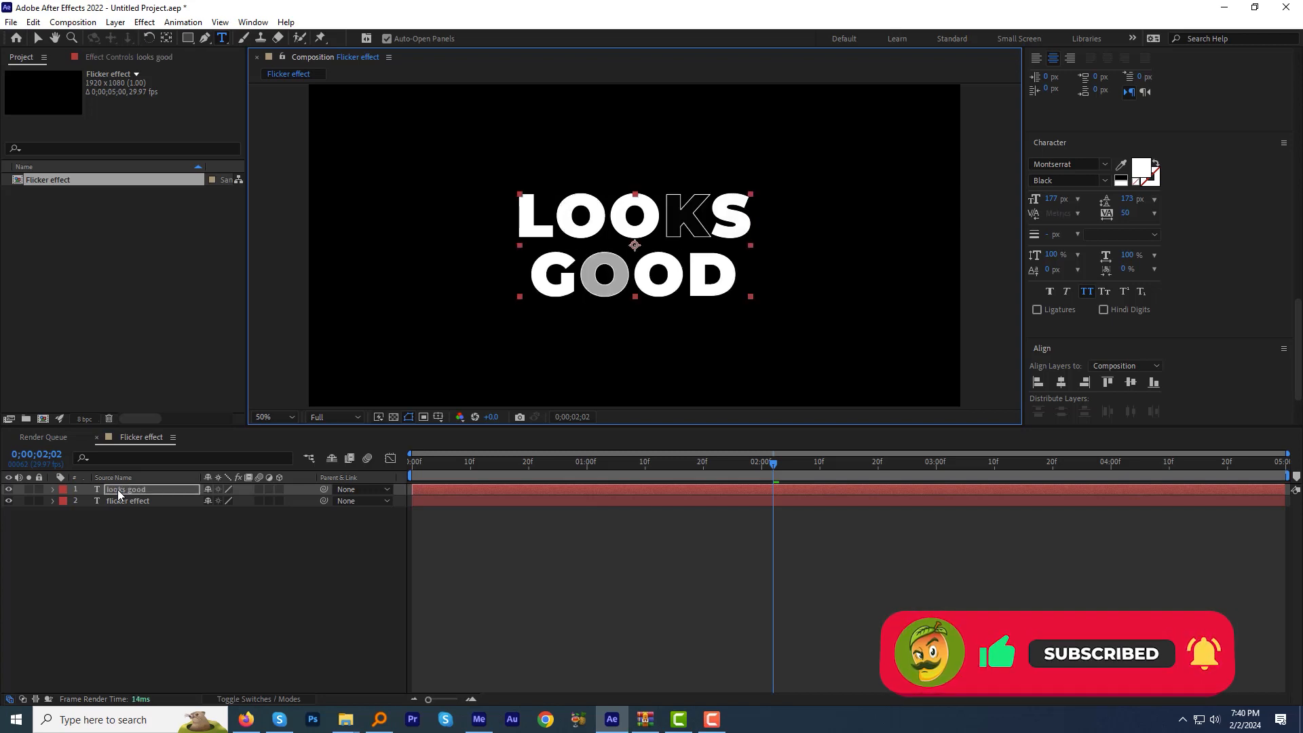